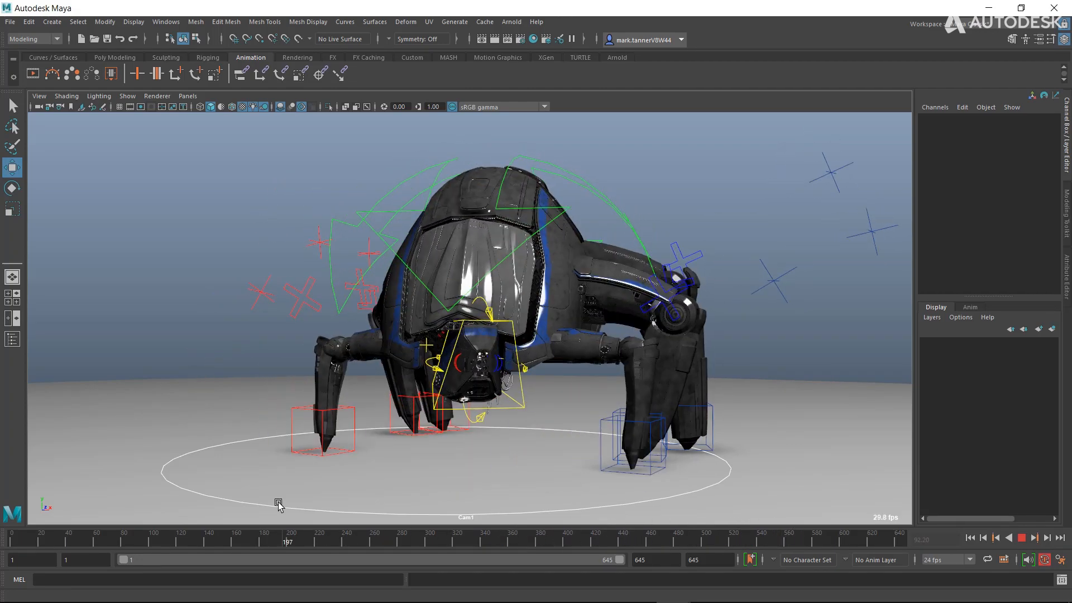
Select the front right leg IK controller IKLegFront_R to show its keyframes on the timeline.
{"action": "left_click", "coordinate": [322, 430]}
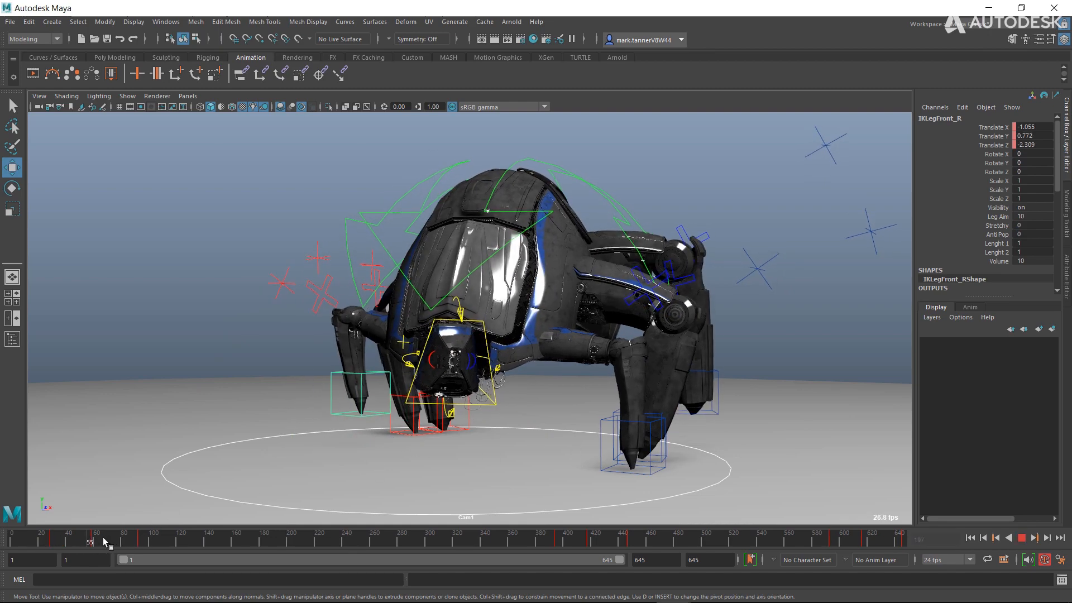
Scrub back on the timeline, then step forward to IKLegFront_R's next keyframe at frame 393.64.
{"action": "left_click_drag", "start_coordinate": [107, 540], "coordinate": [75, 540]}
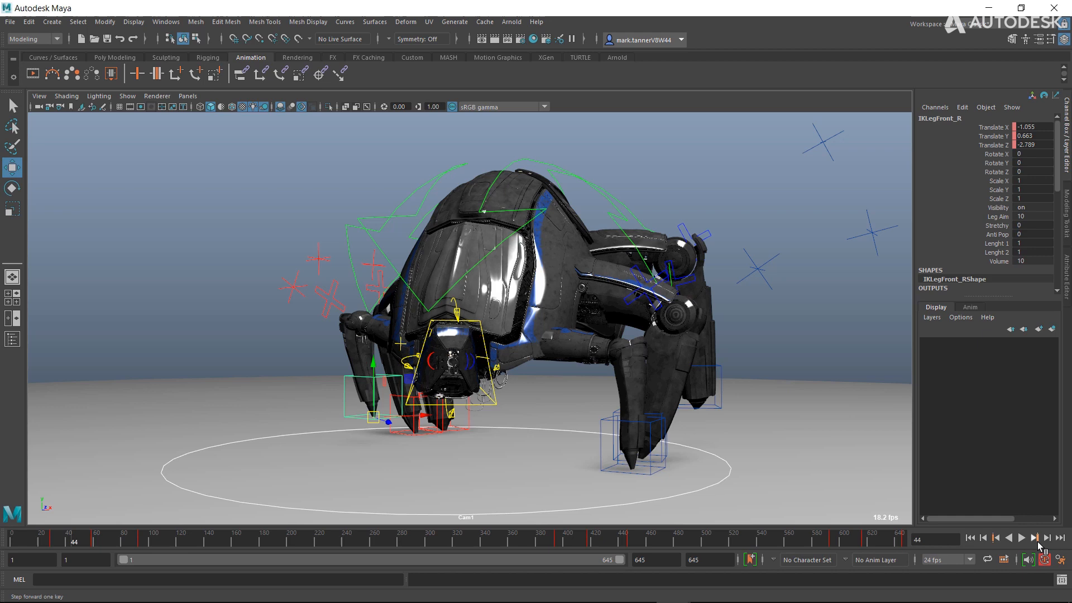
{"action": "left_click", "coordinate": [996, 537]}
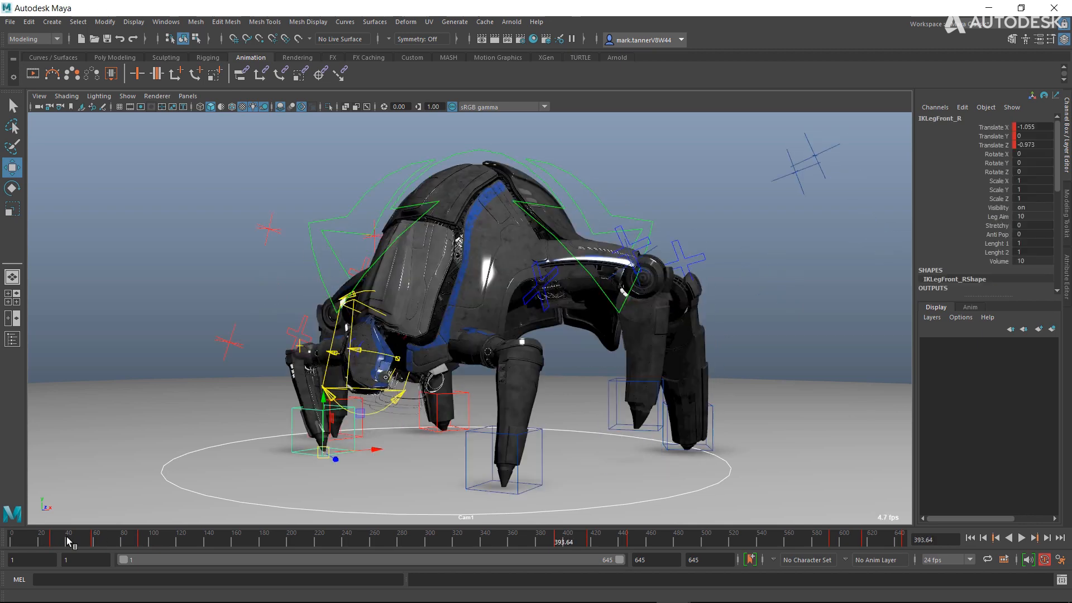
Show the Windows menu's Rendering Editors submenu over the viewport.
{"action": "left_click", "coordinate": [165, 21]}
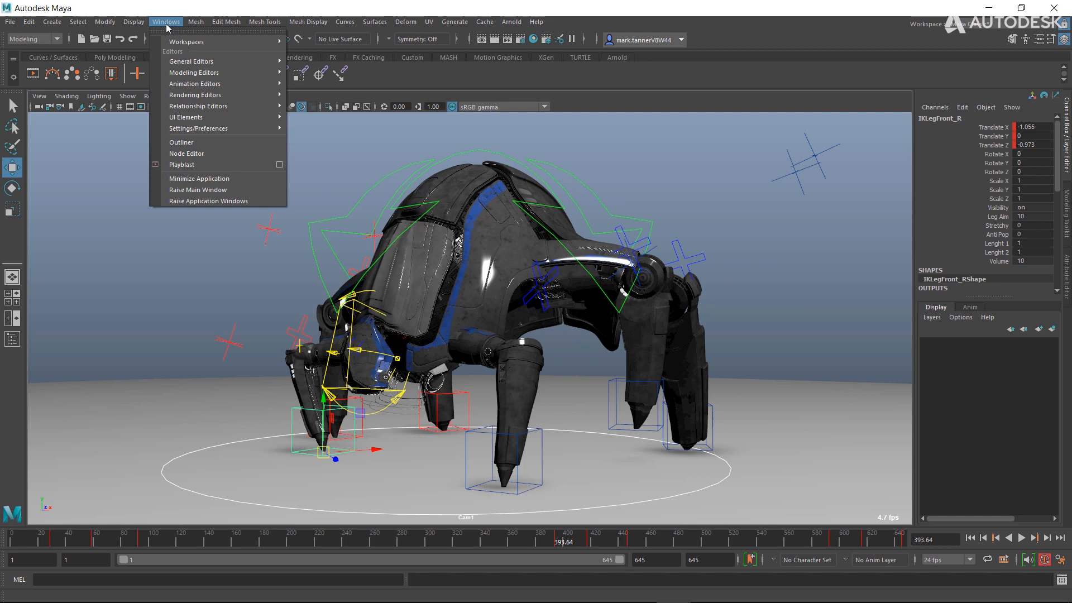
{"action": "mouse_move", "coordinate": [195, 94]}
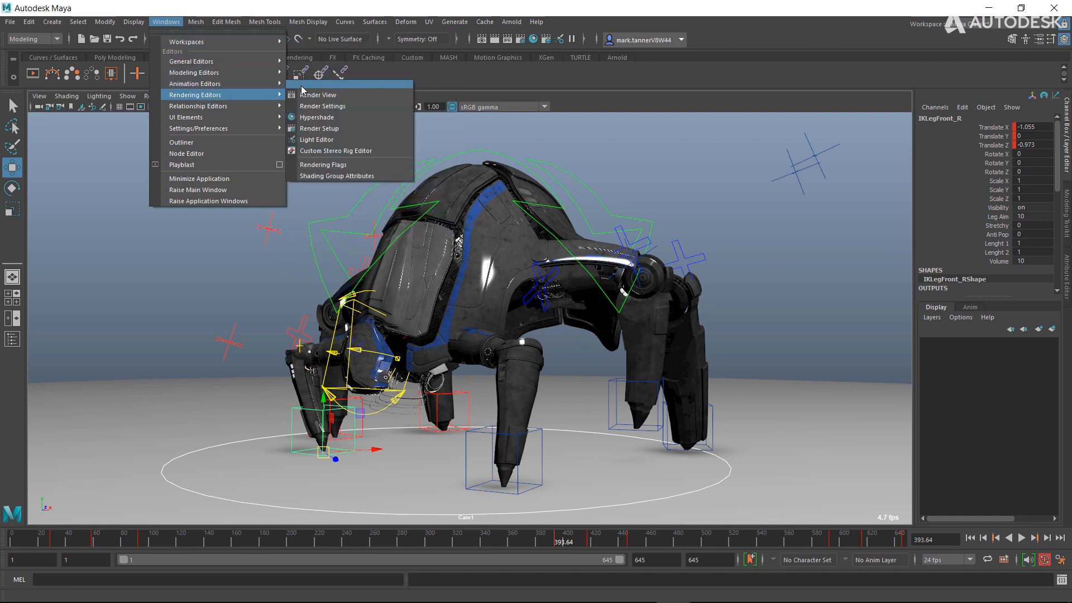